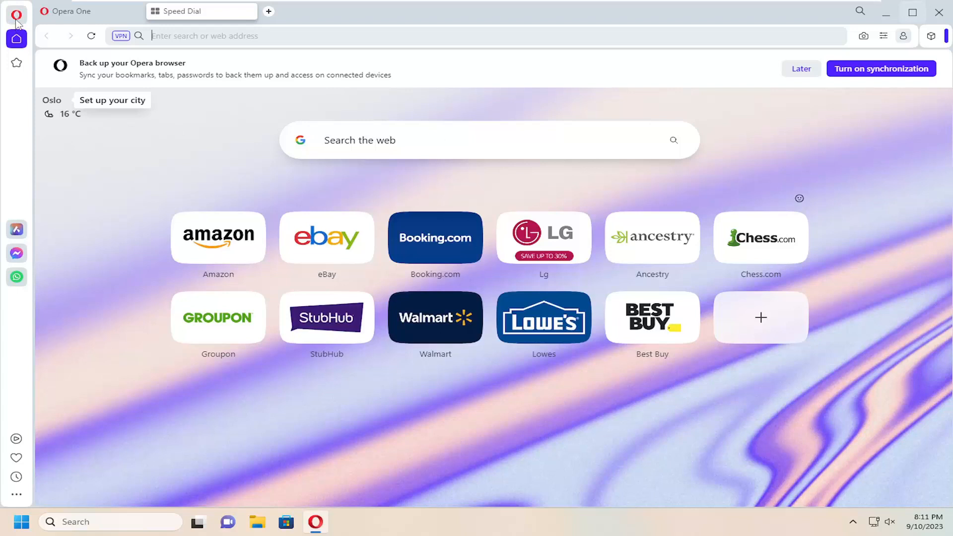
Bring up Opera's main menu from the logo at the top-left.
{"action": "left_click", "coordinate": [17, 15]}
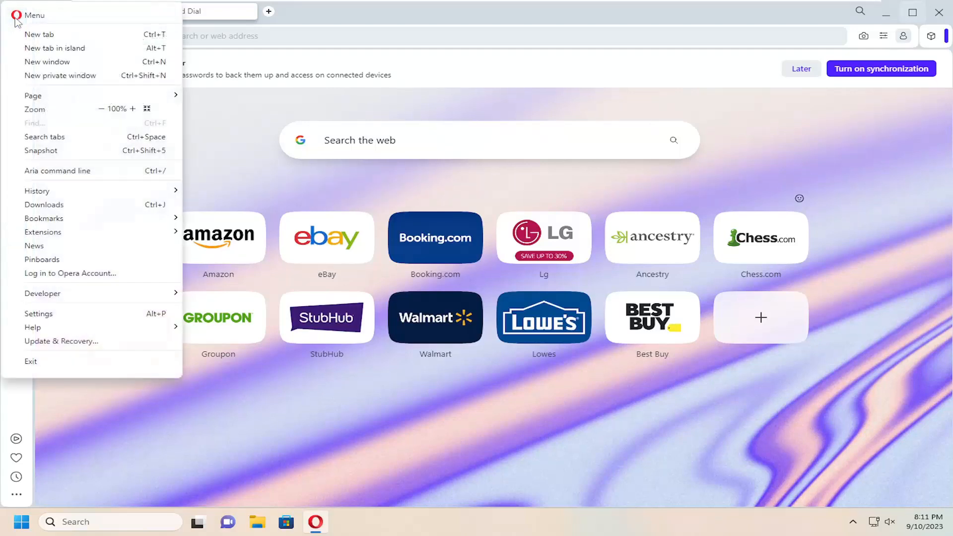
{"action": "mouse_move", "coordinate": [29, 20]}
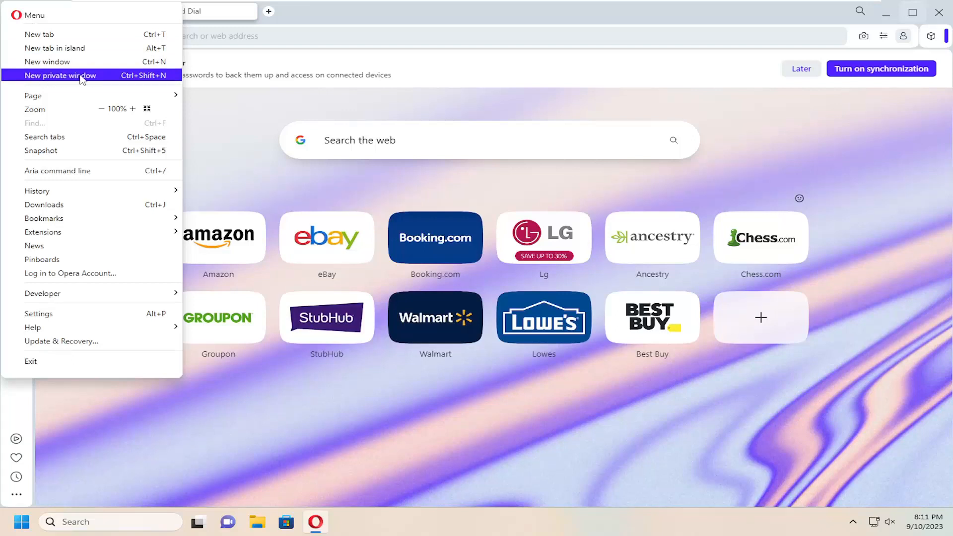
{"action": "mouse_move", "coordinate": [145, 82]}
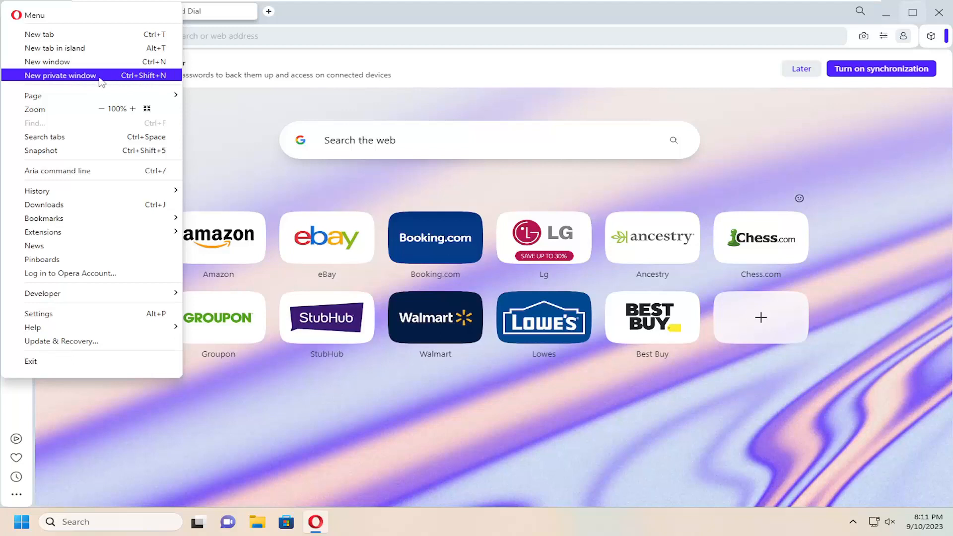
Start a new private window showing the 'You are in private mode' page.
{"action": "left_click", "coordinate": [59, 75]}
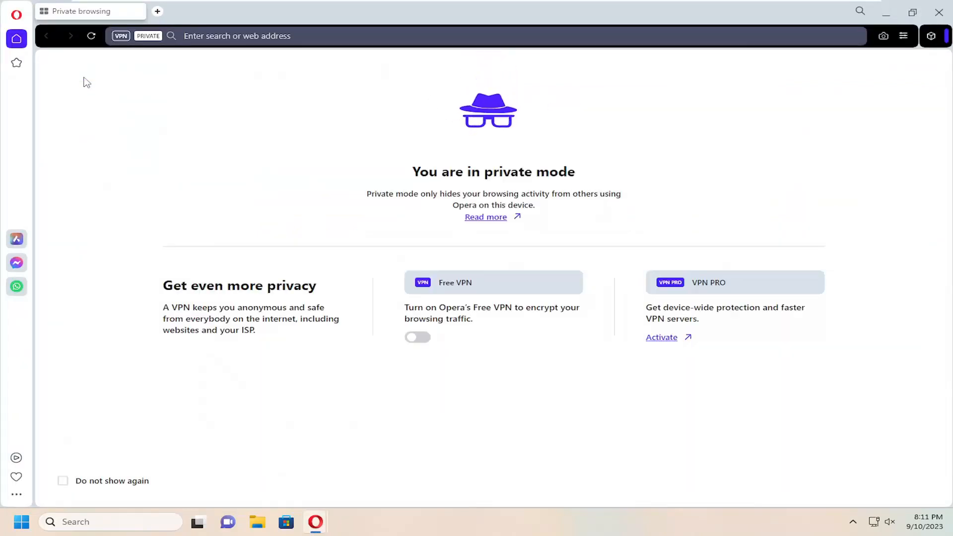
{"action": "mouse_move", "coordinate": [280, 239]}
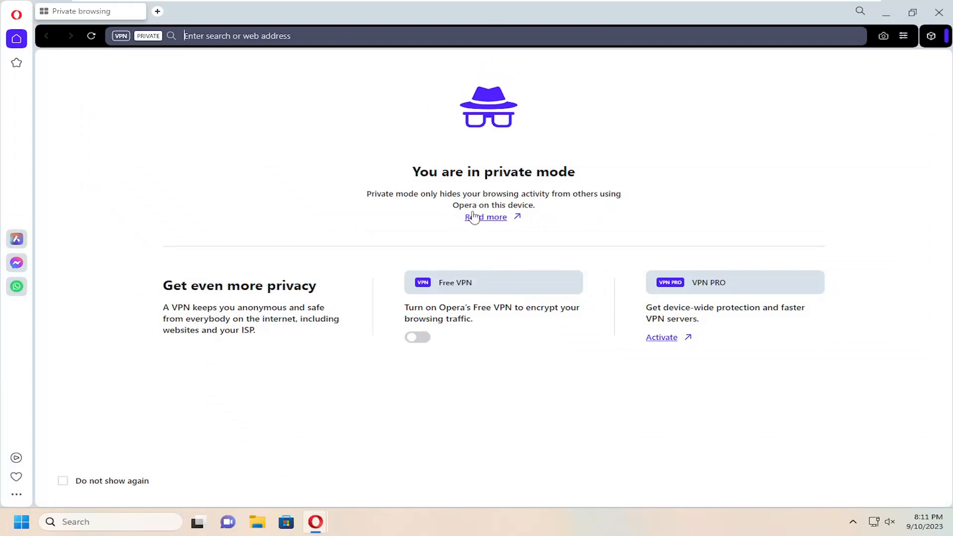
{"action": "mouse_move", "coordinate": [498, 253]}
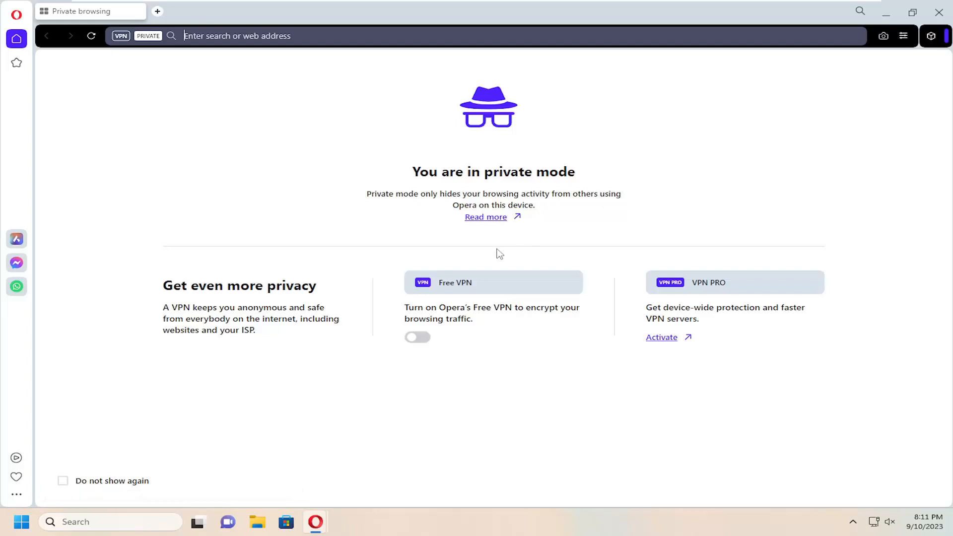
{"action": "mouse_move", "coordinate": [213, 258]}
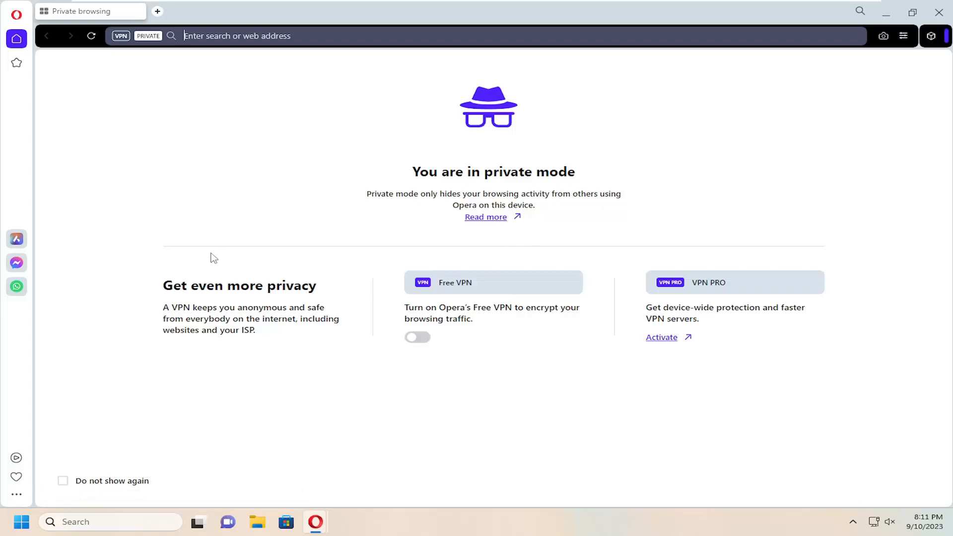
{"action": "mouse_move", "coordinate": [249, 216]}
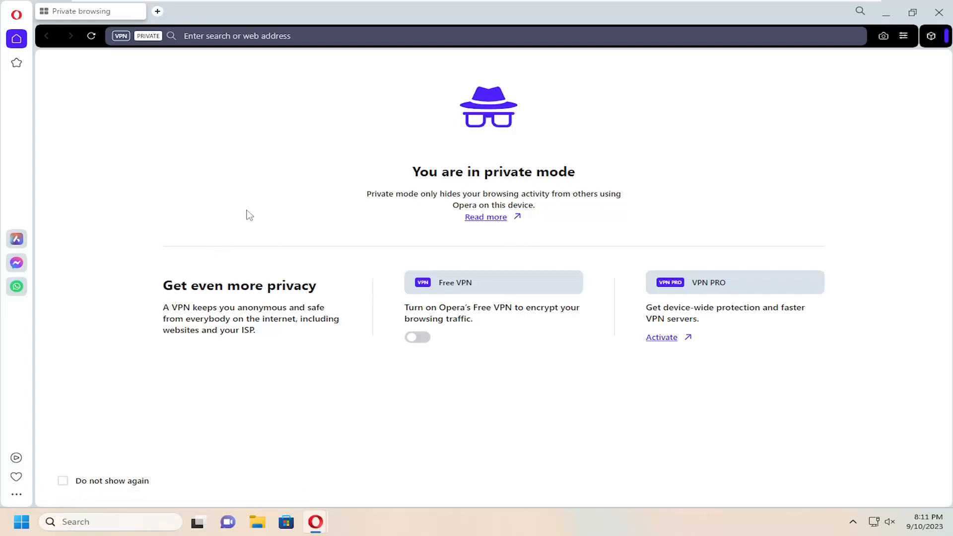
{"action": "mouse_move", "coordinate": [229, 196]}
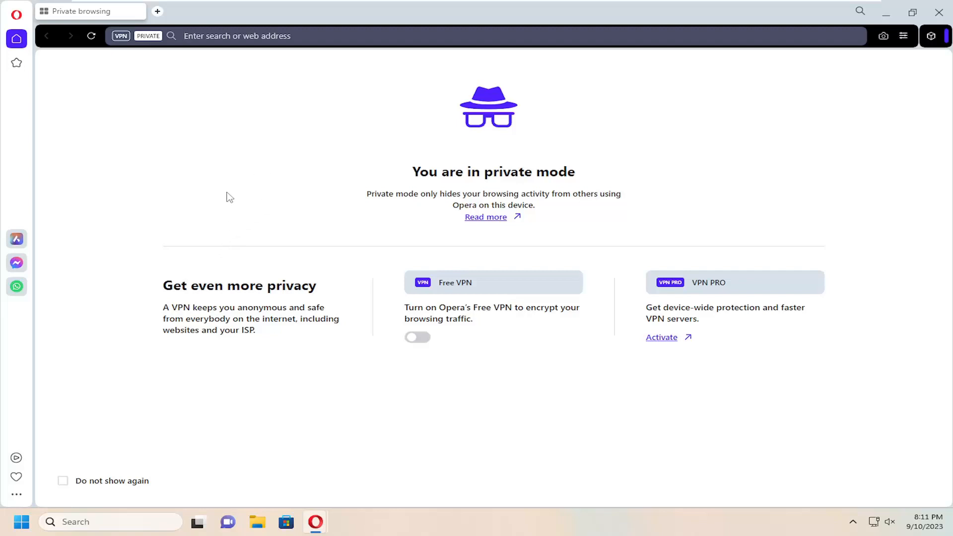
{"action": "left_click", "coordinate": [237, 35]}
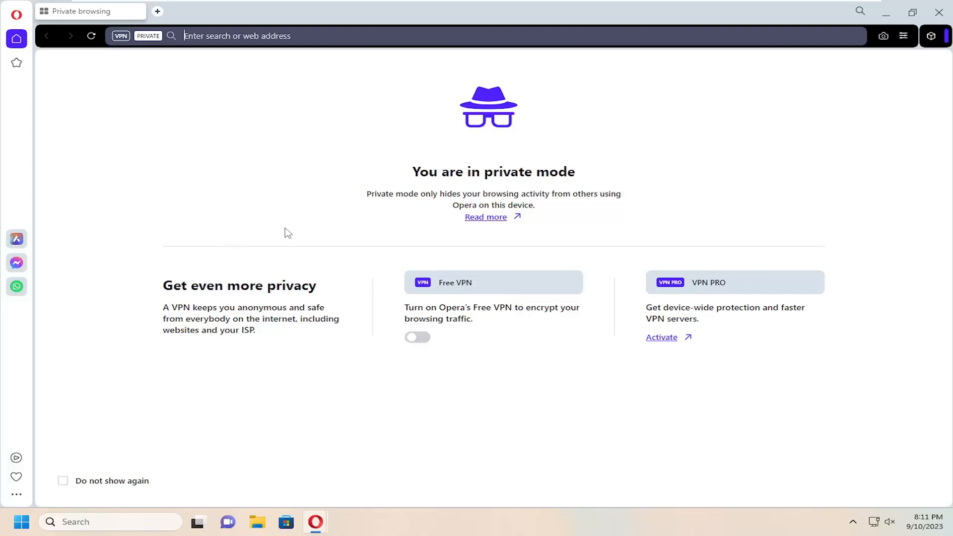
{"action": "mouse_move", "coordinate": [211, 159]}
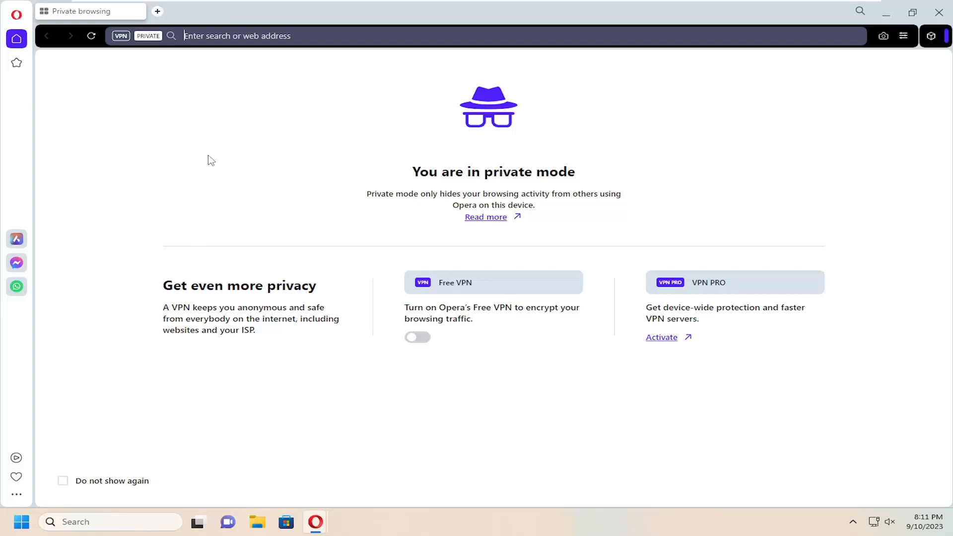
{"action": "mouse_move", "coordinate": [248, 183]}
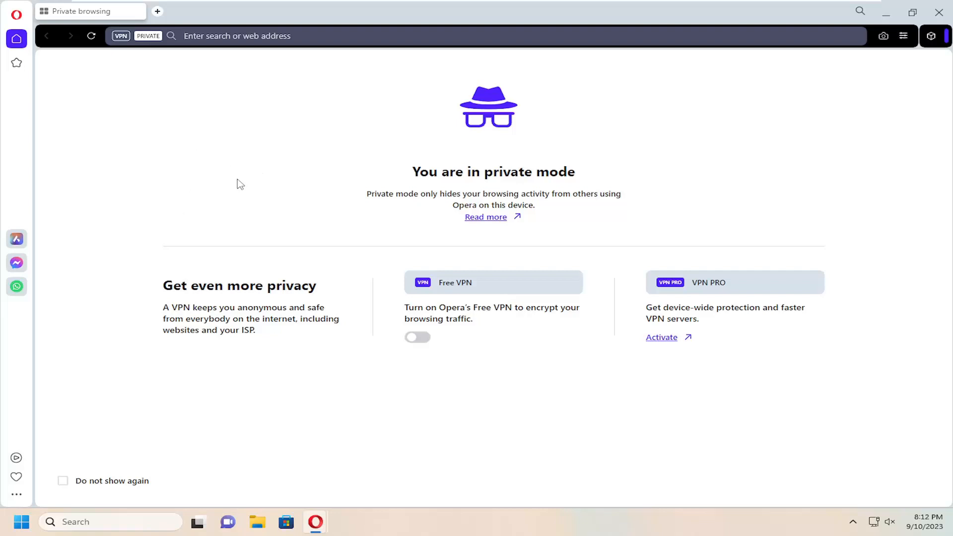
{"action": "mouse_move", "coordinate": [329, 169]}
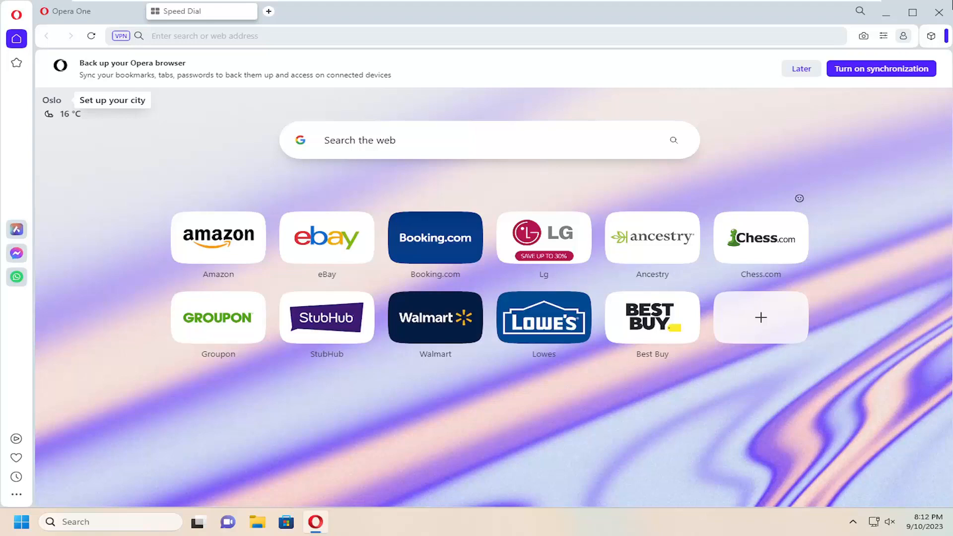
{"action": "mouse_move", "coordinate": [881, 5]}
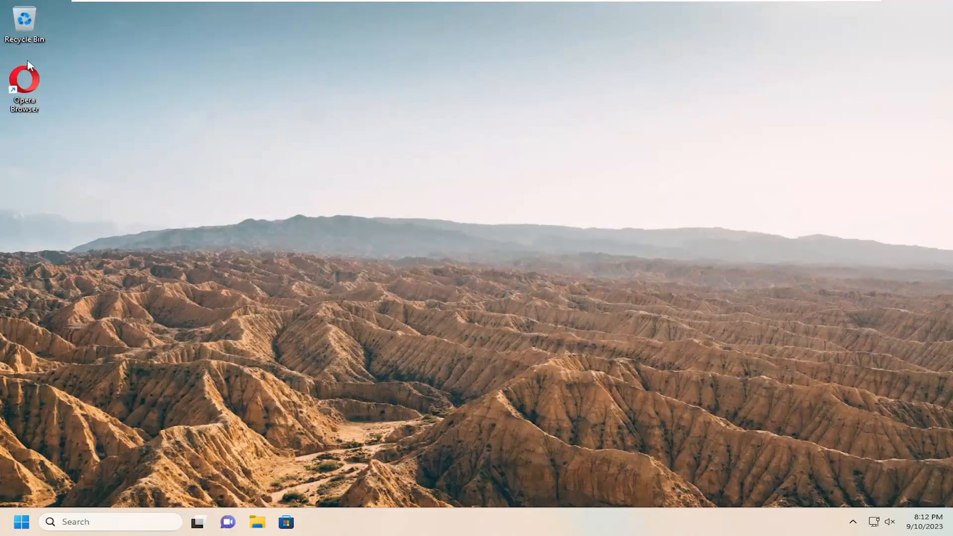
Relaunch Opera from the Opera Browser desktop shortcut.
{"action": "double_click", "coordinate": [23, 79]}
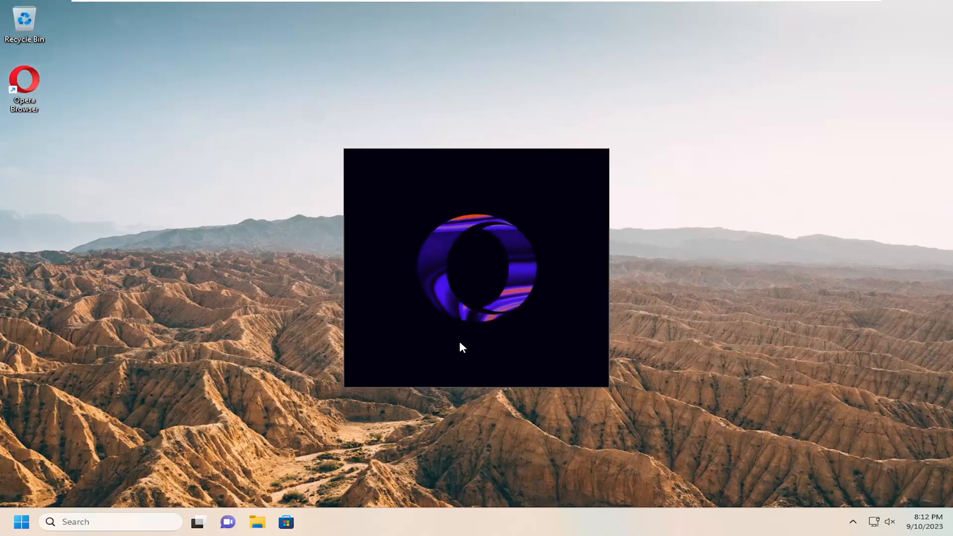